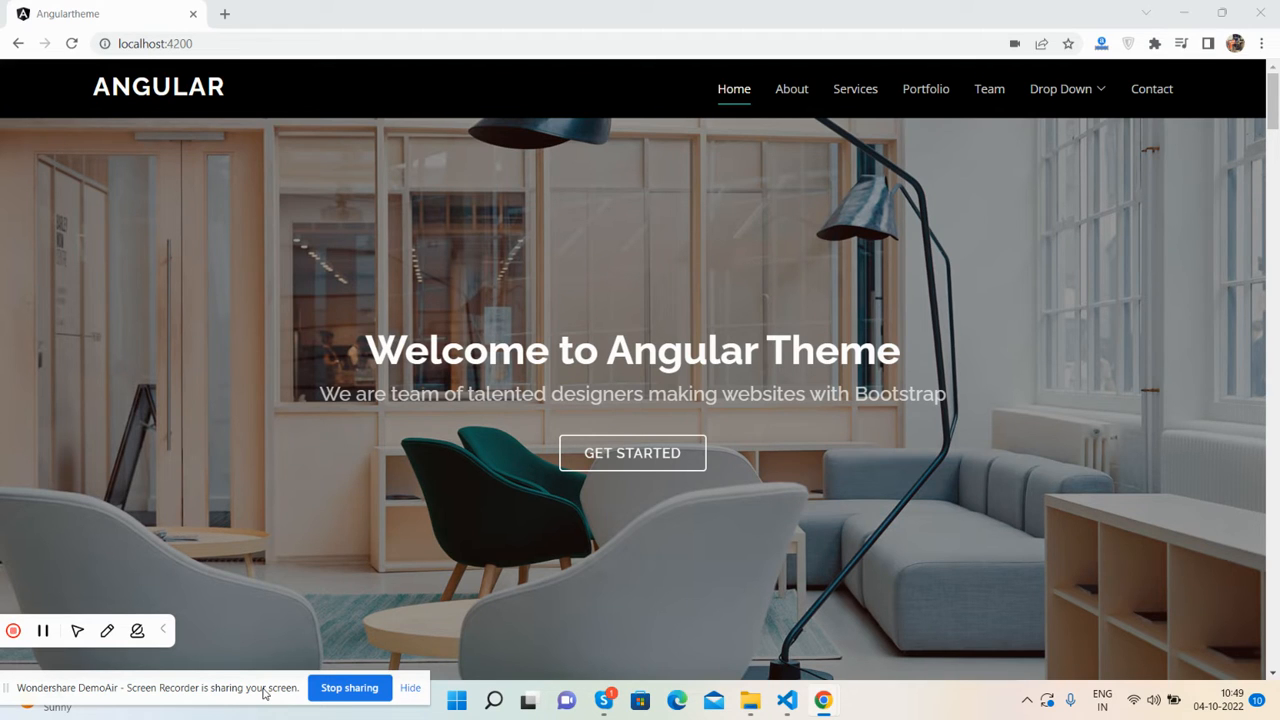
mouse_move(640, 234)
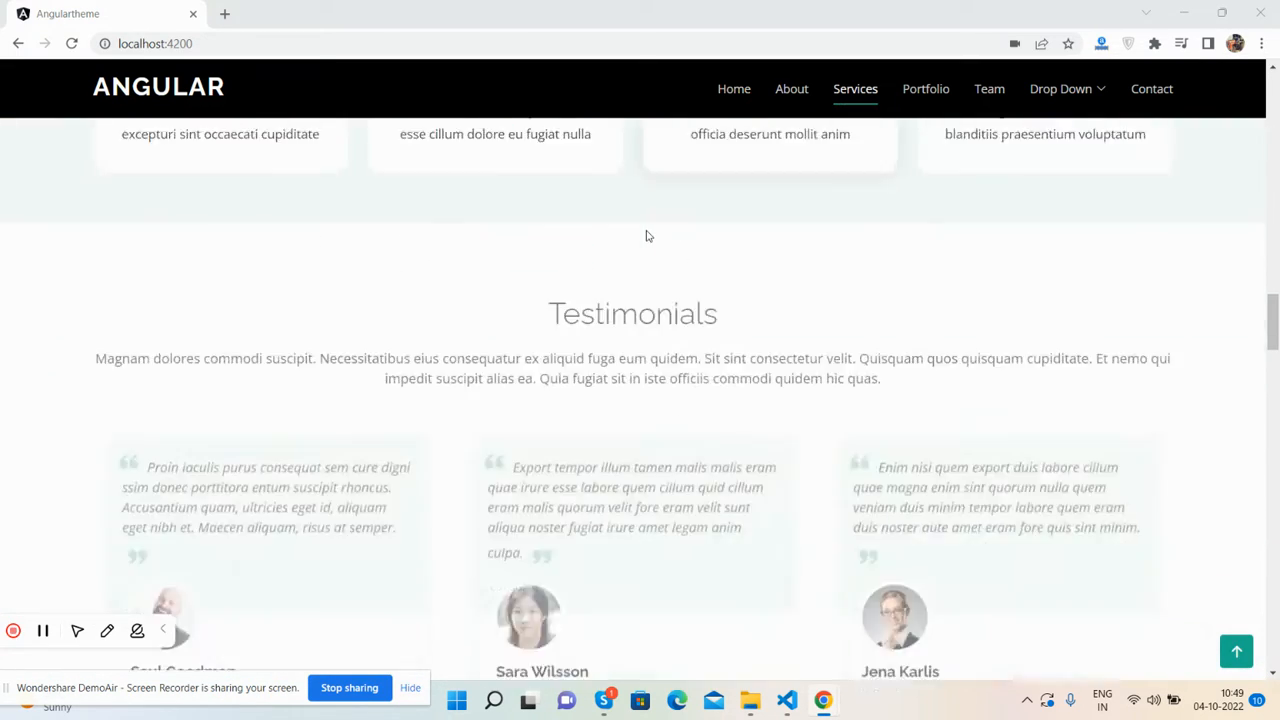
Jump to the Portfolio and Contact sections via the navbar, then return to the top.
left_click(924, 88)
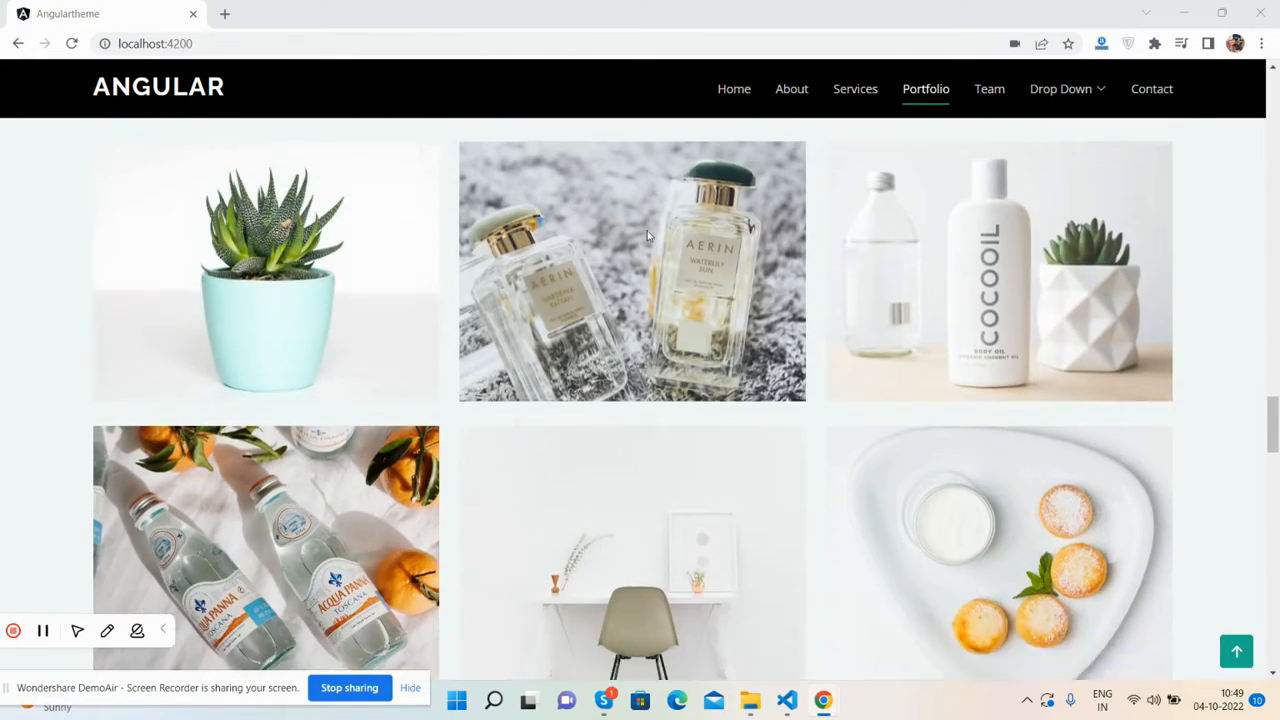
left_click(988, 88)
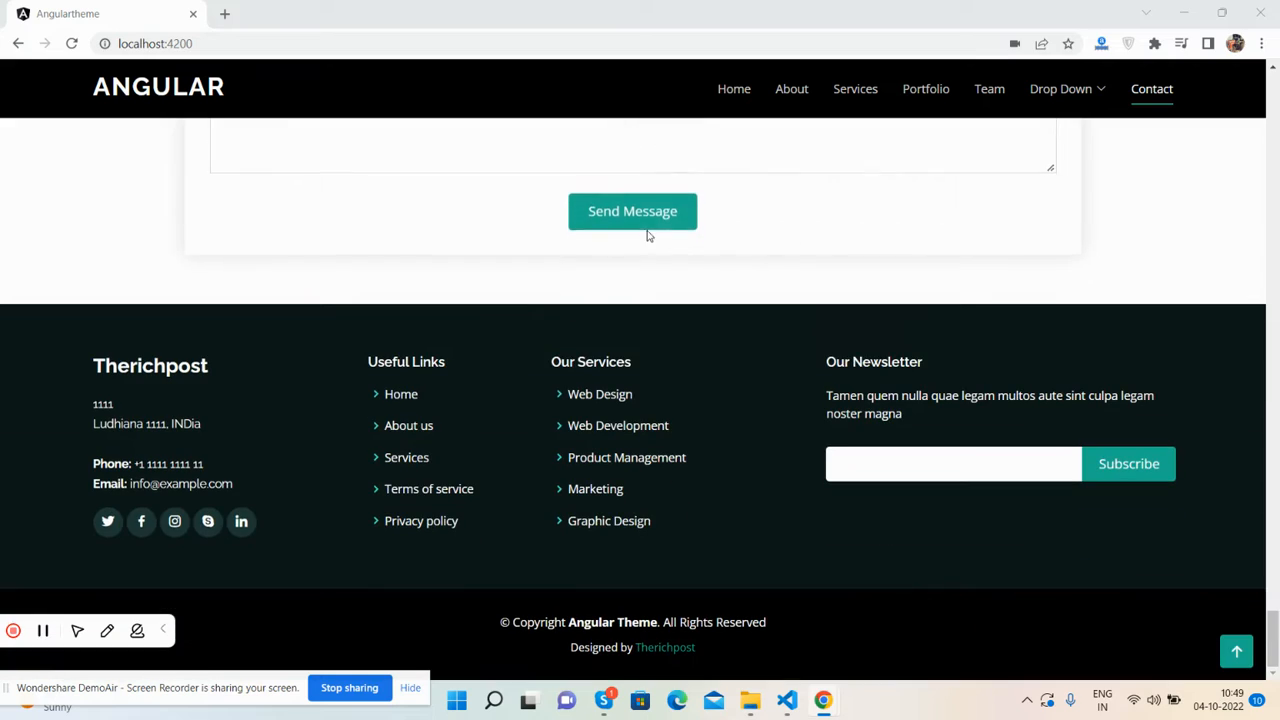
left_click(1236, 652)
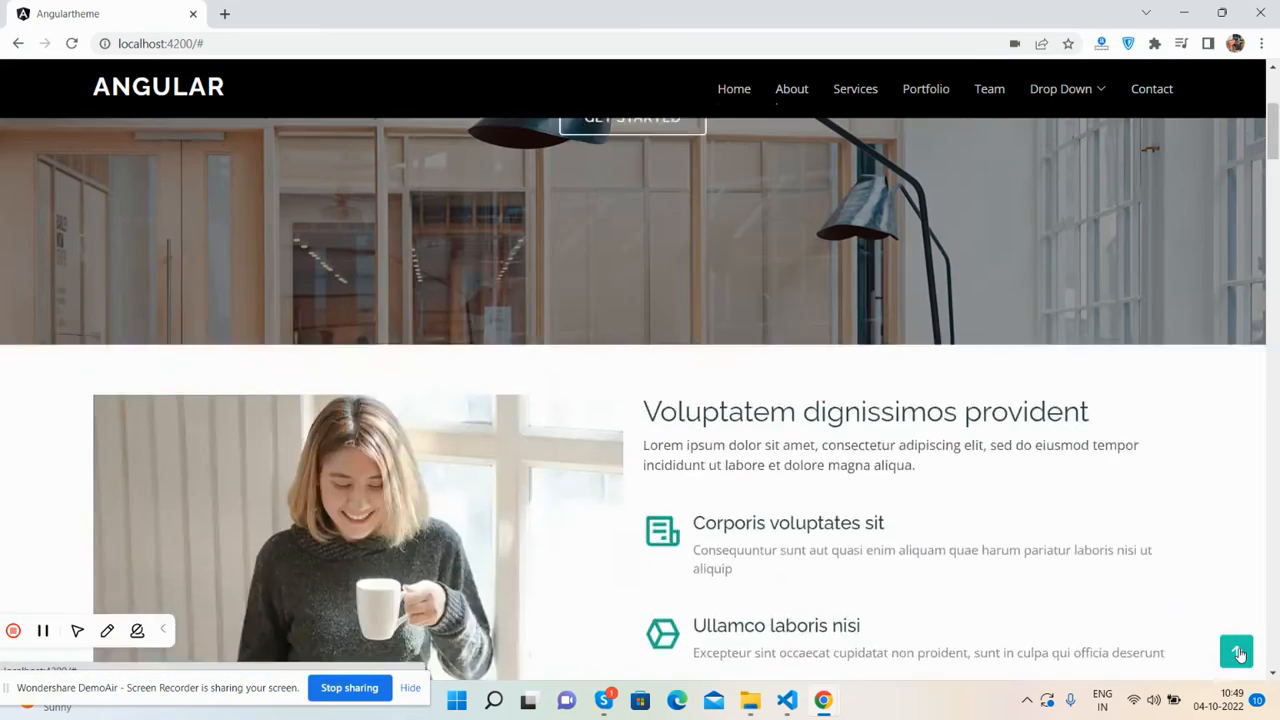
Visit Portfolio, Home and About via the navbar, then scroll to Services and Testimonials.
scroll("down", 3)
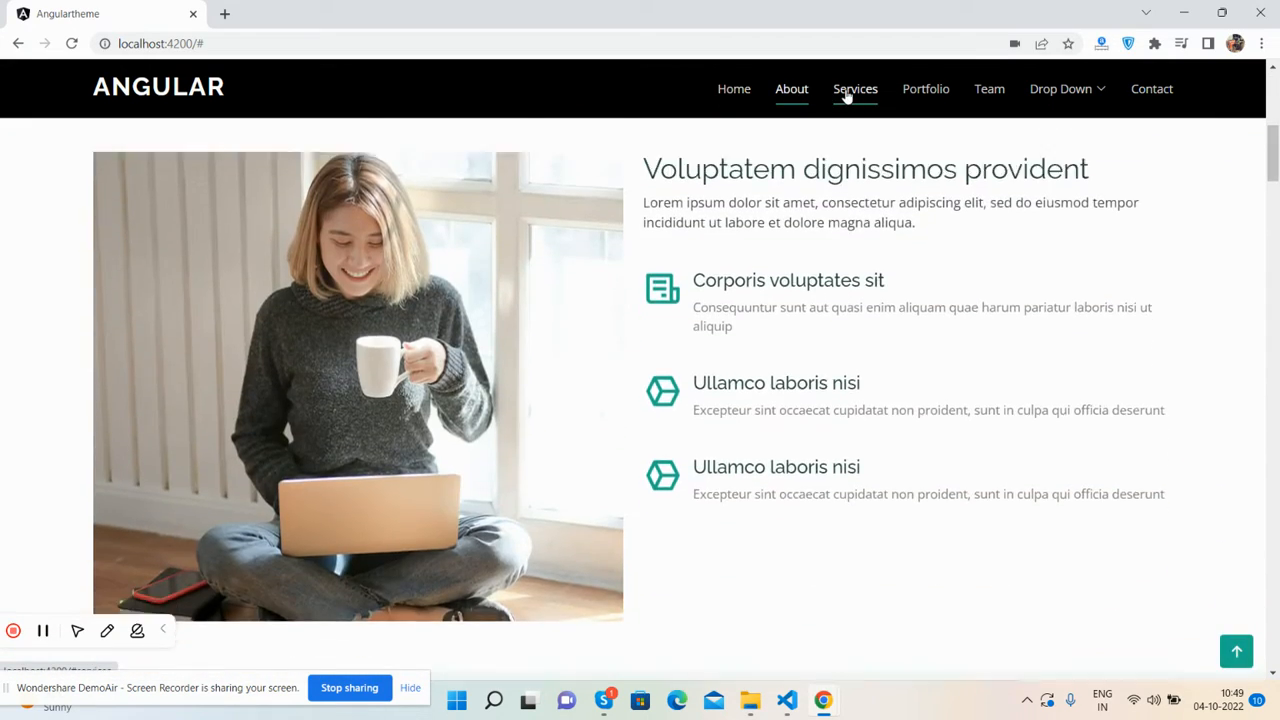
left_click(924, 88)
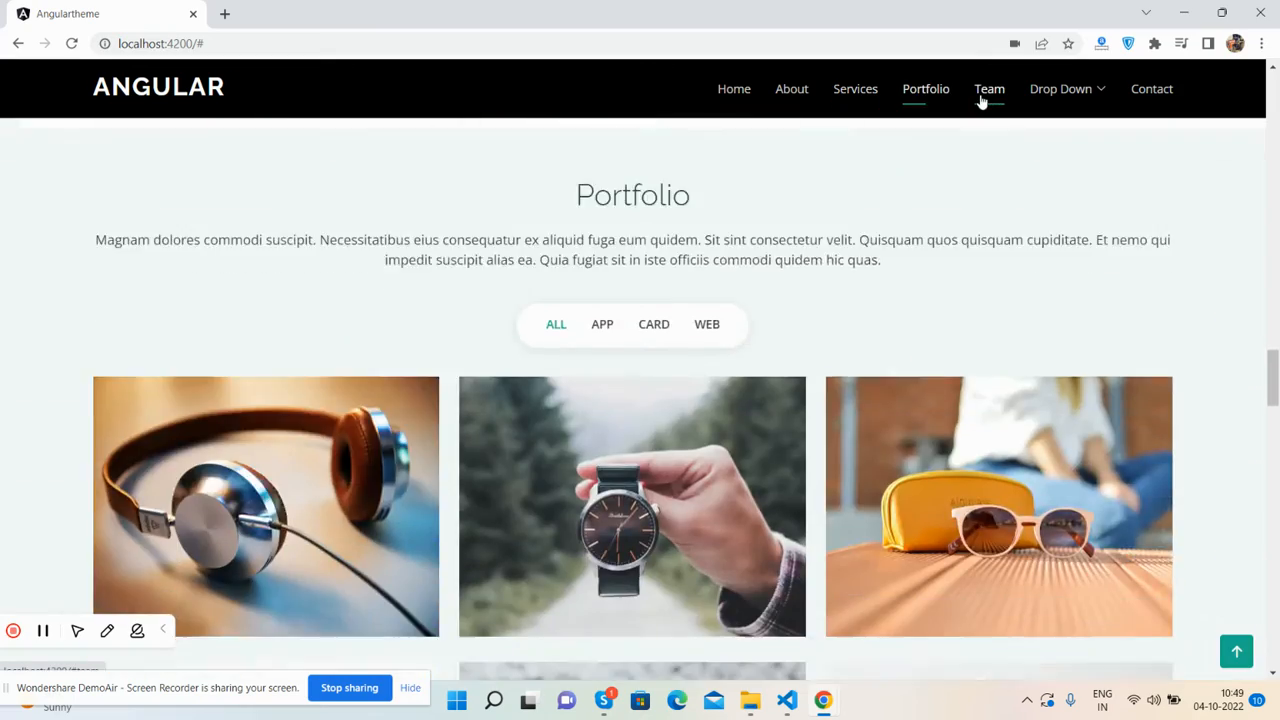
left_click(988, 88)
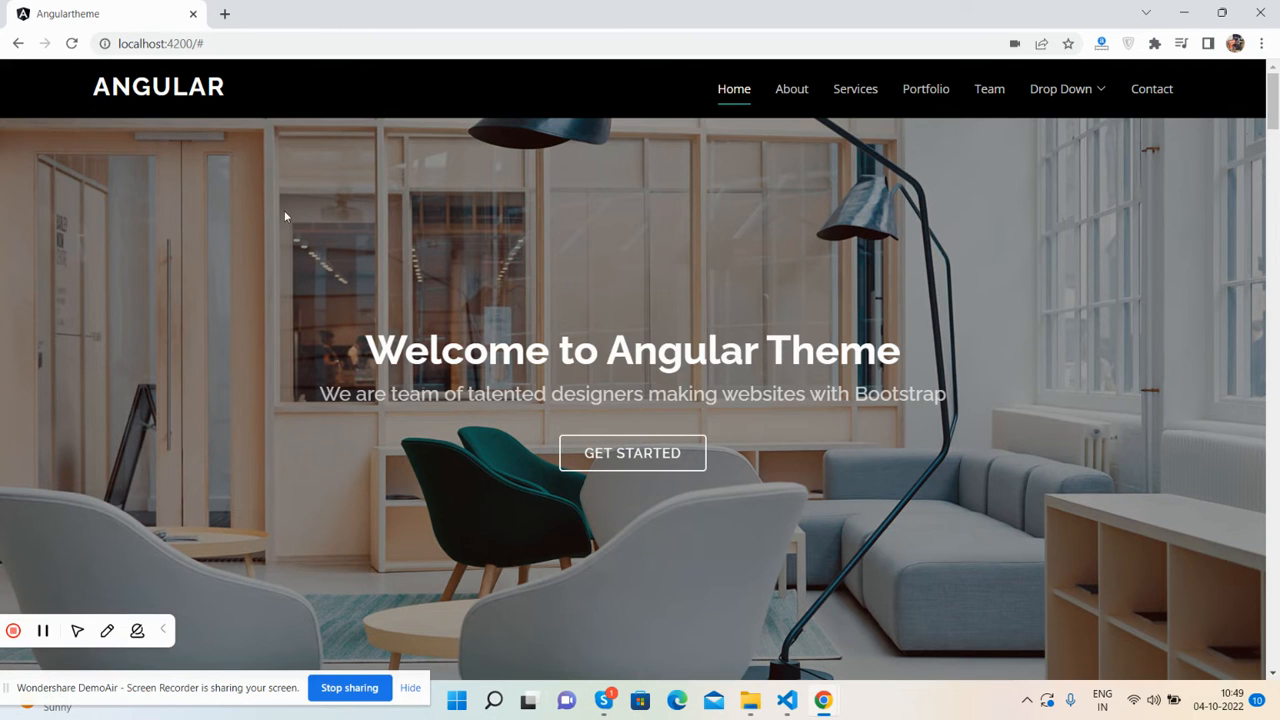
left_click(792, 88)
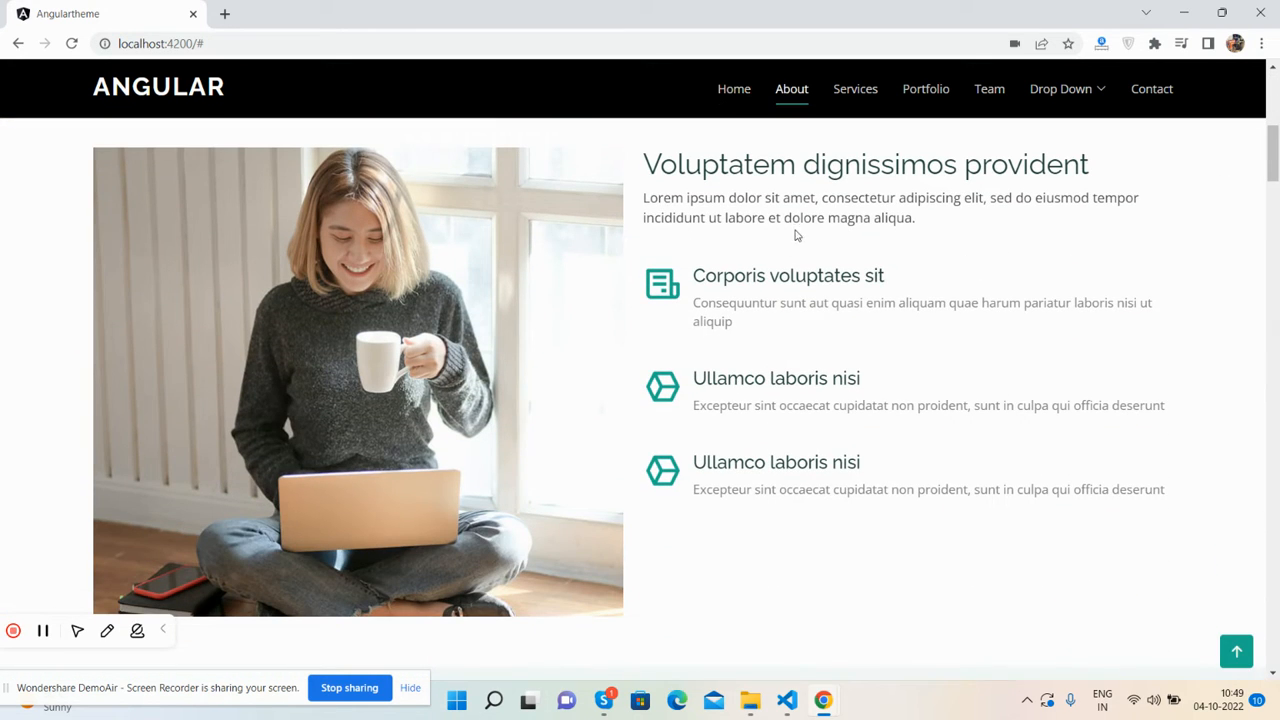
scroll("down", 3)
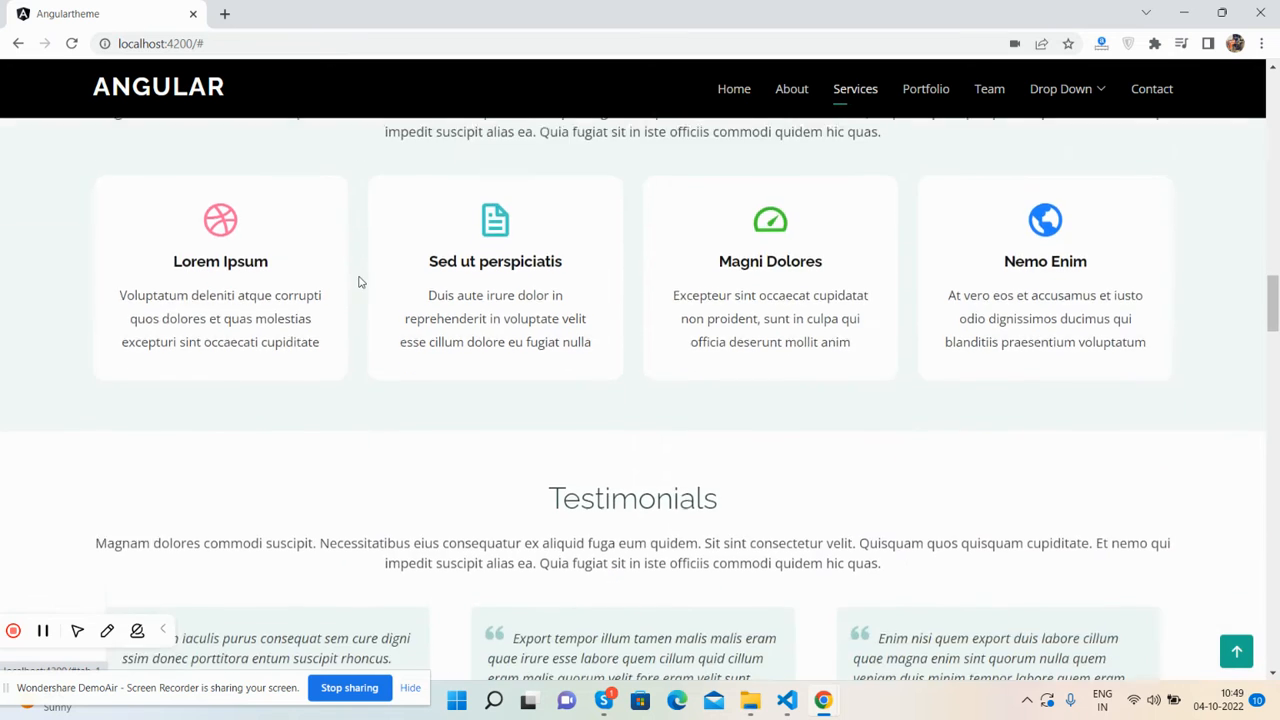
Show another testimonial slide and reset the Portfolio filter to All.
scroll("down", 3)
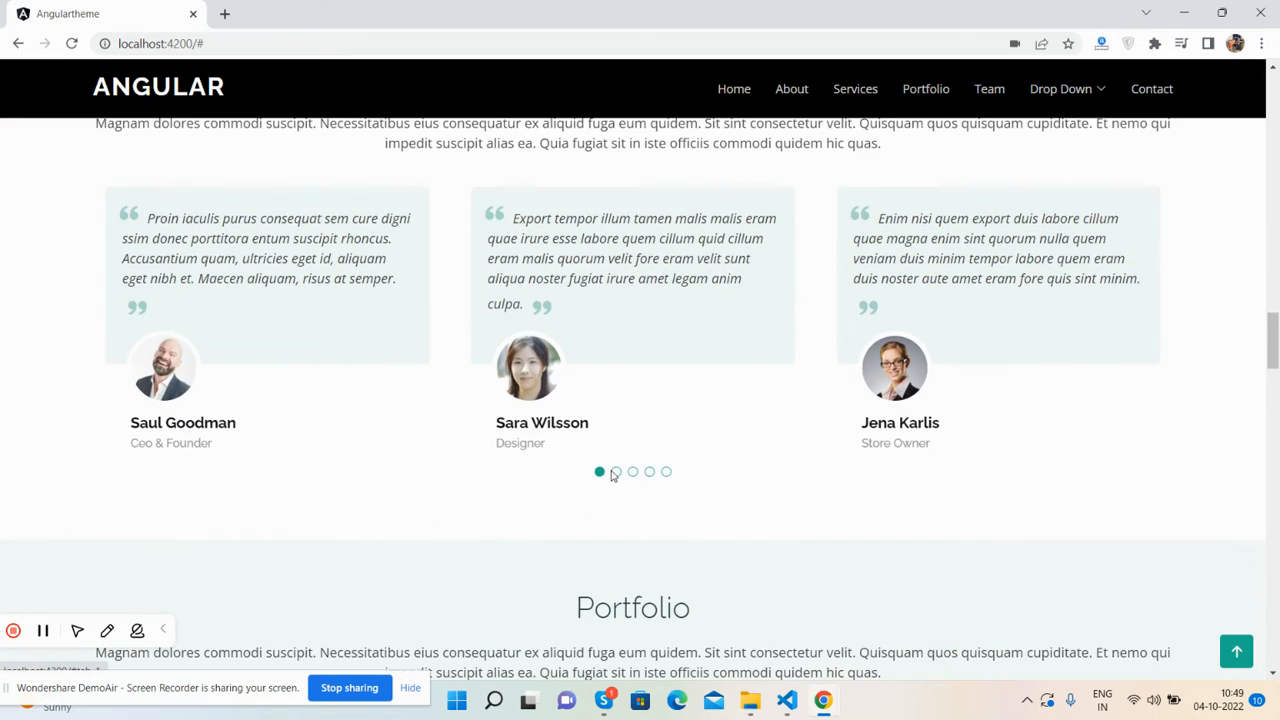
left_click(632, 472)
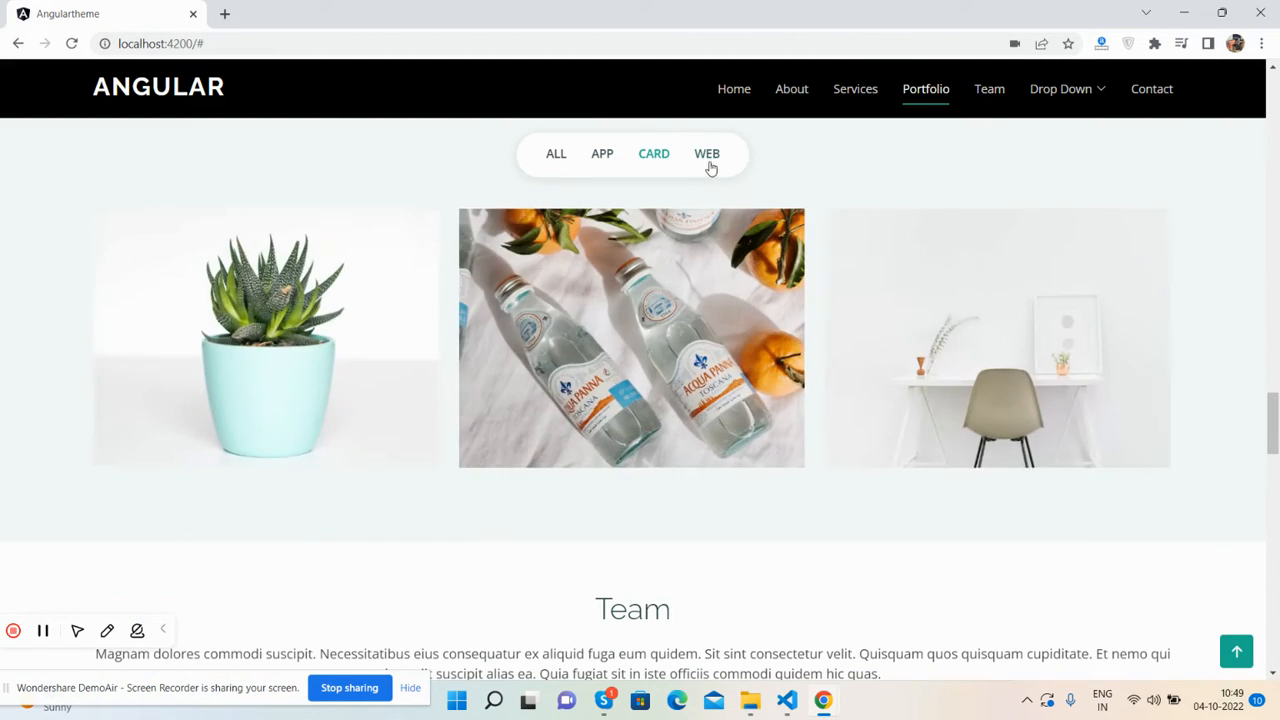
left_click(556, 152)
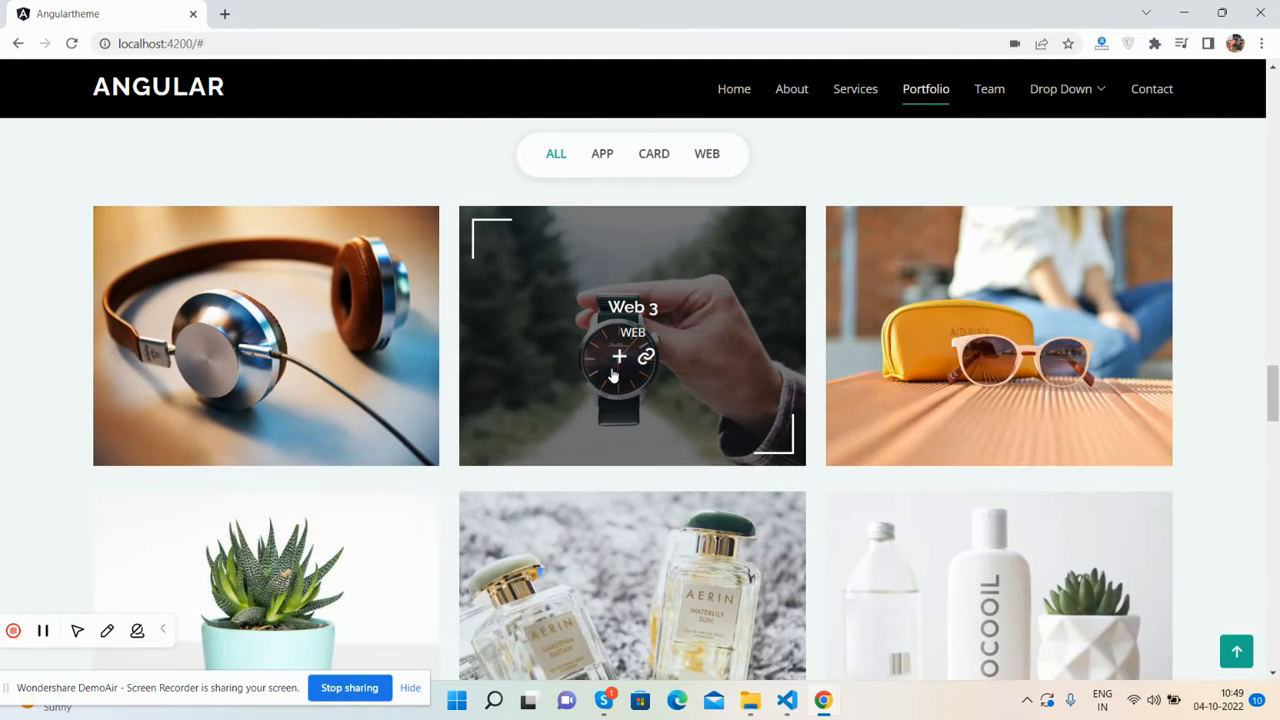
Enlarge the Web 3 photo in the lightbox, step through two more images, then close it.
left_click(632, 356)
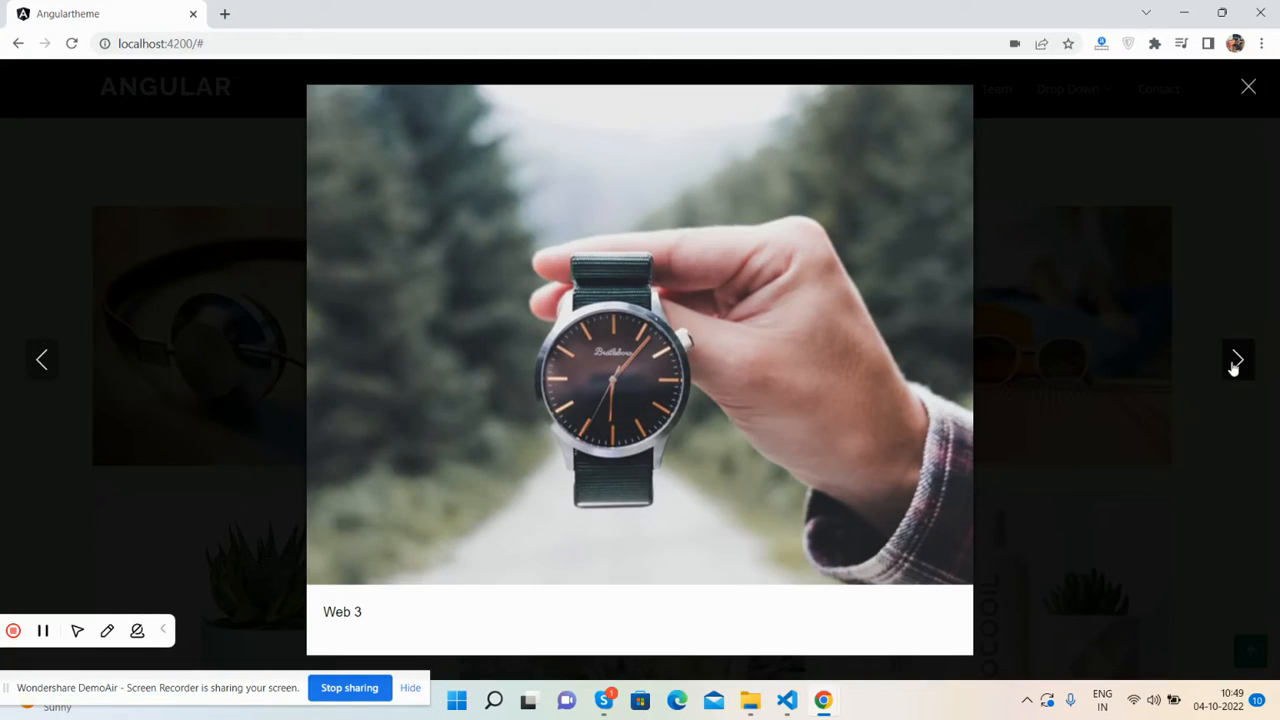
left_click(1236, 360)
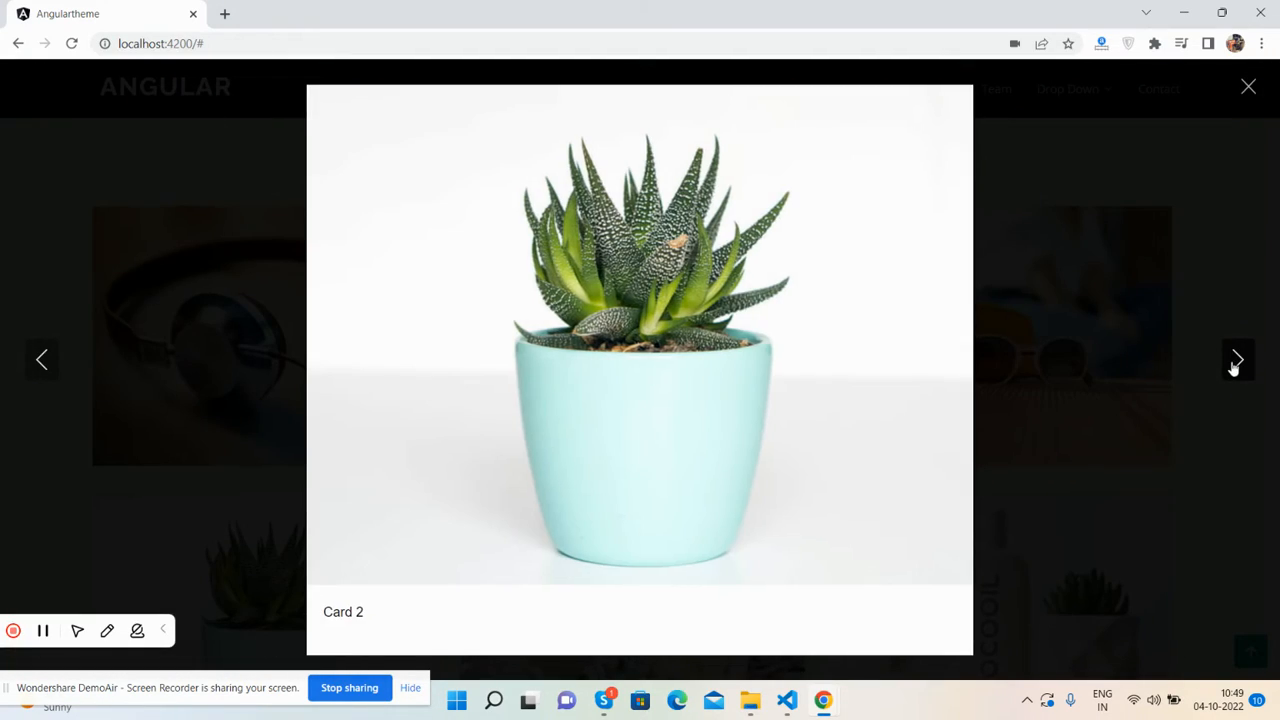
left_click(1236, 360)
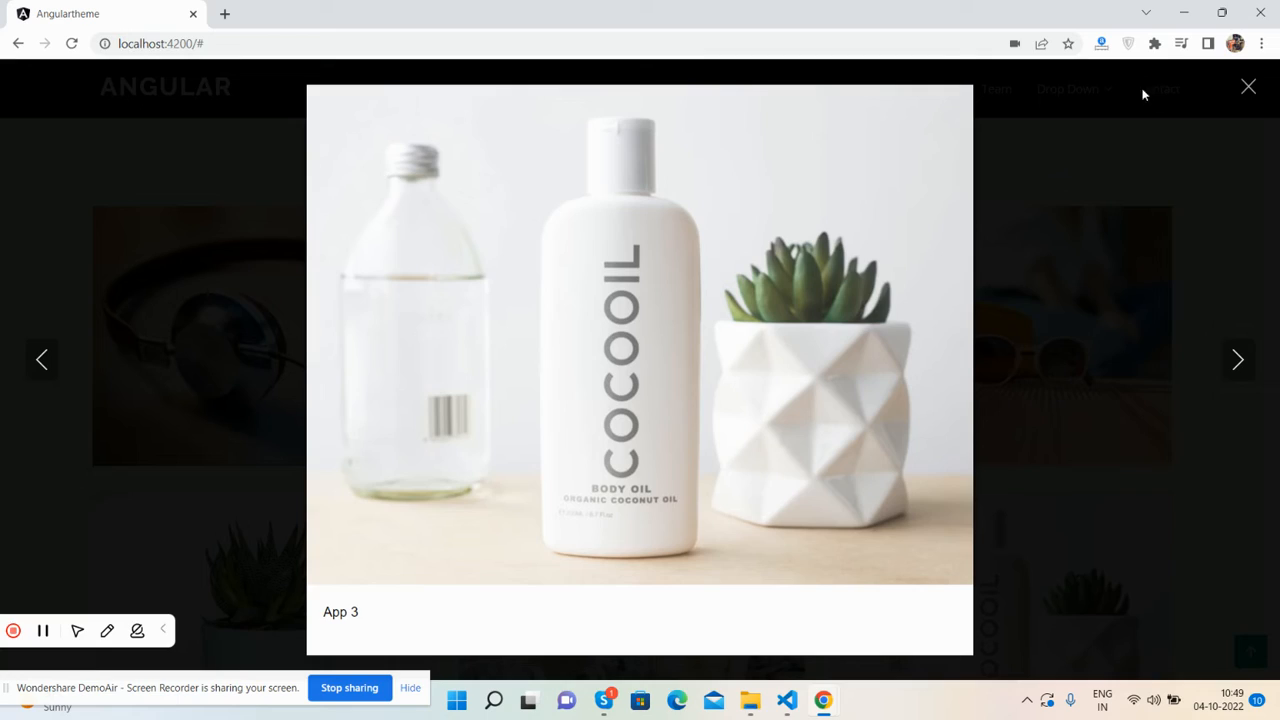
left_click(1248, 86)
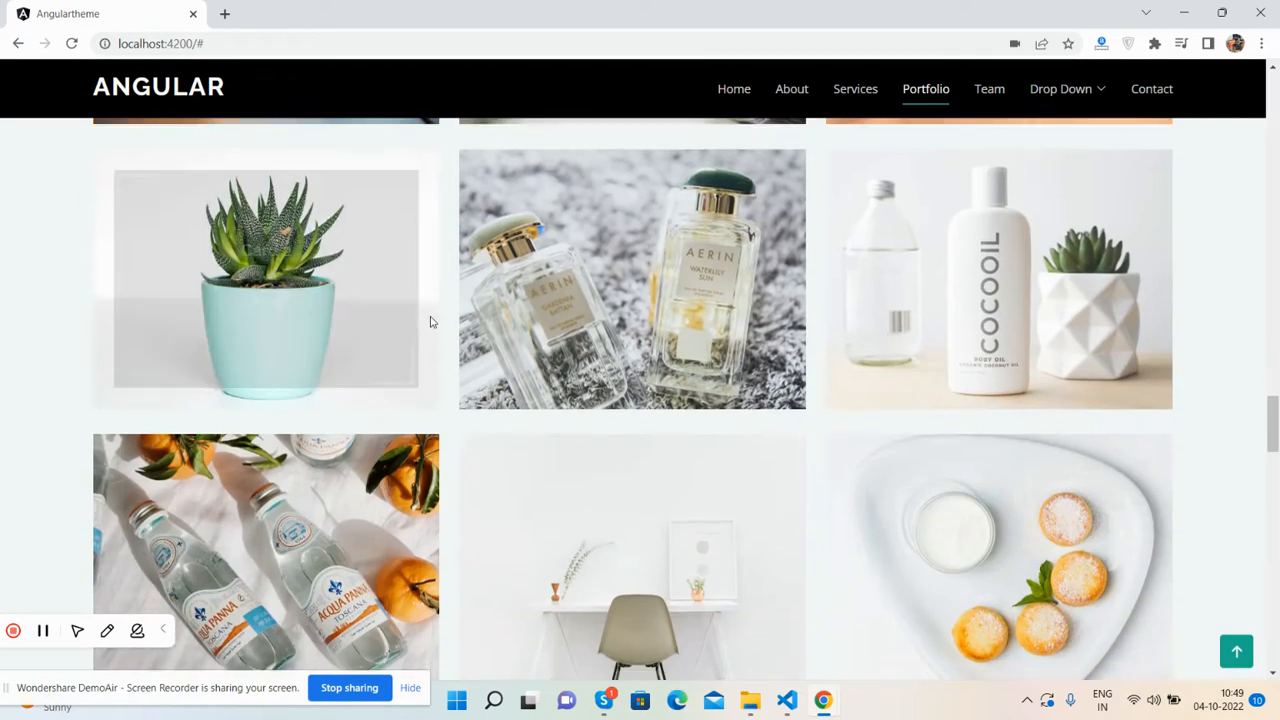
Jump to Team, expand the third FAQ answer and scroll on through the contact form.
left_click(988, 88)
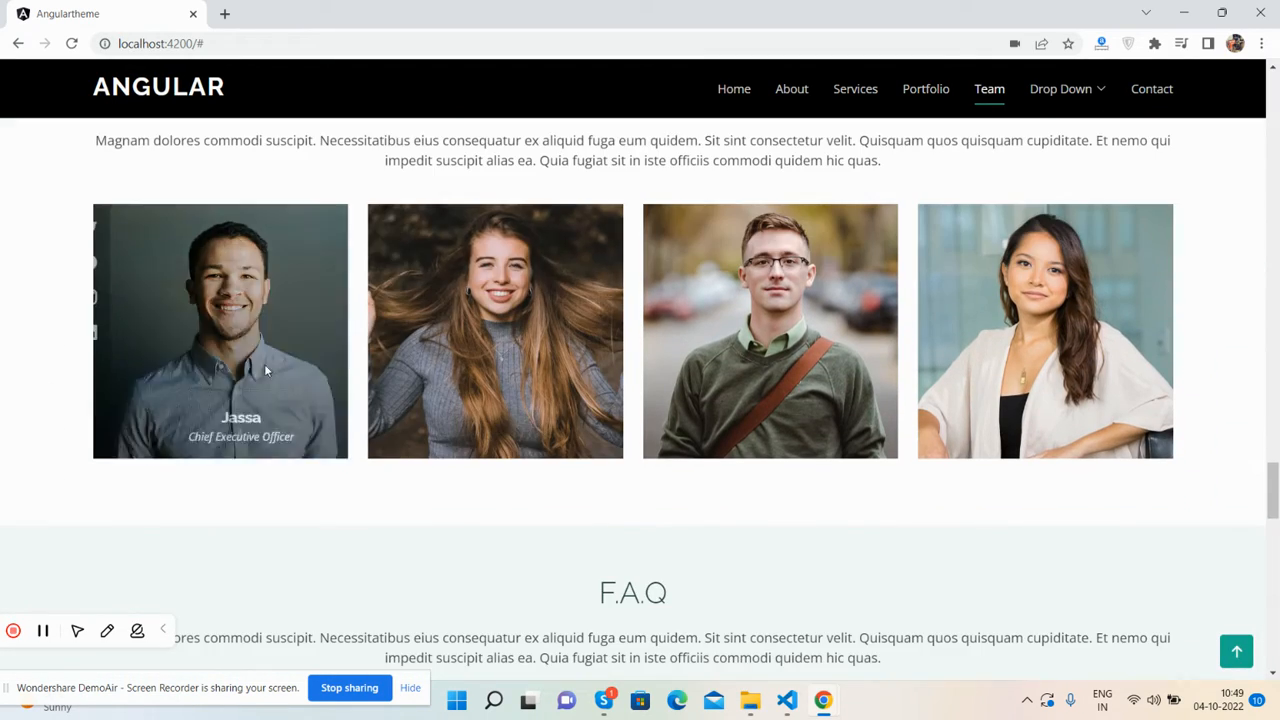
scroll("down", 3)
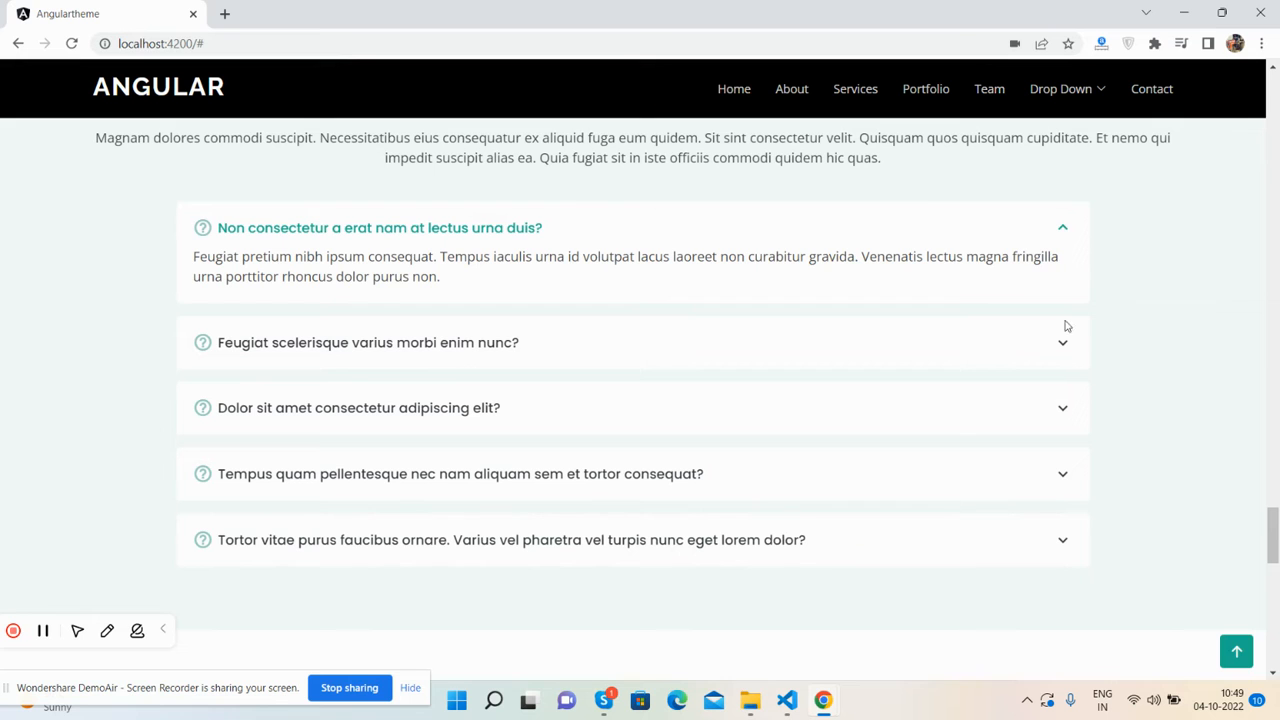
left_click(358, 408)
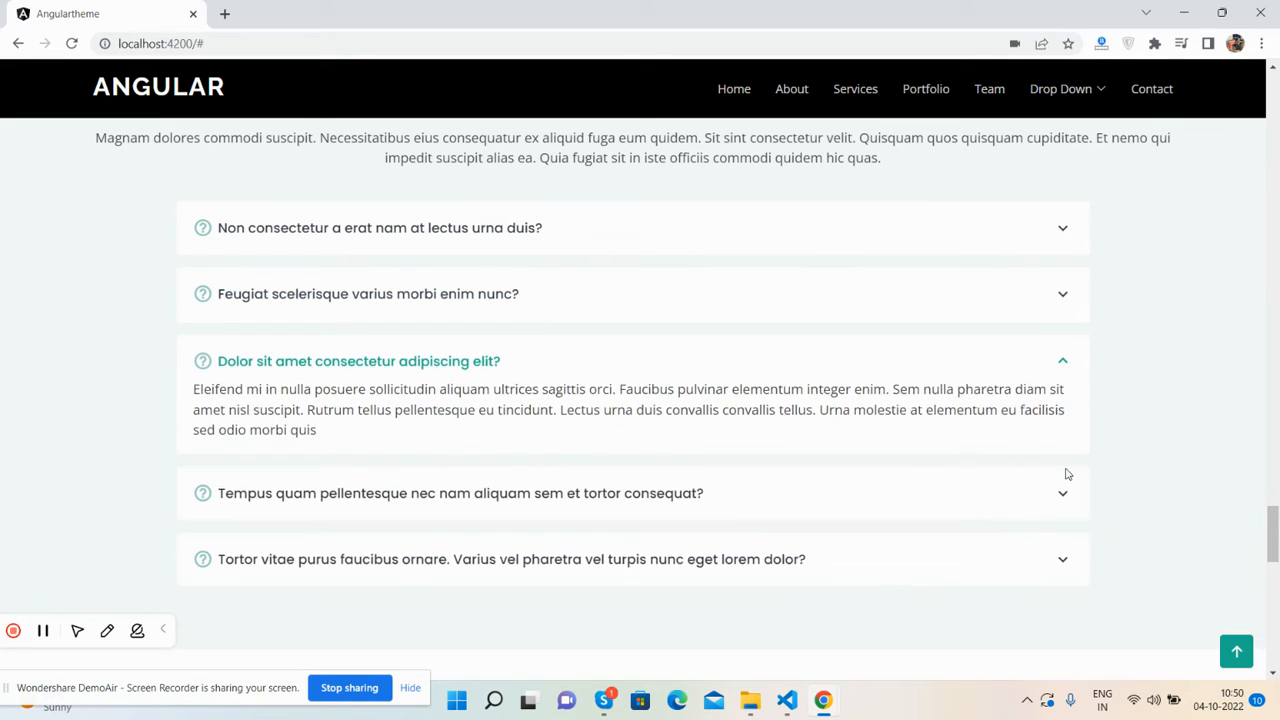
scroll("down", 3)
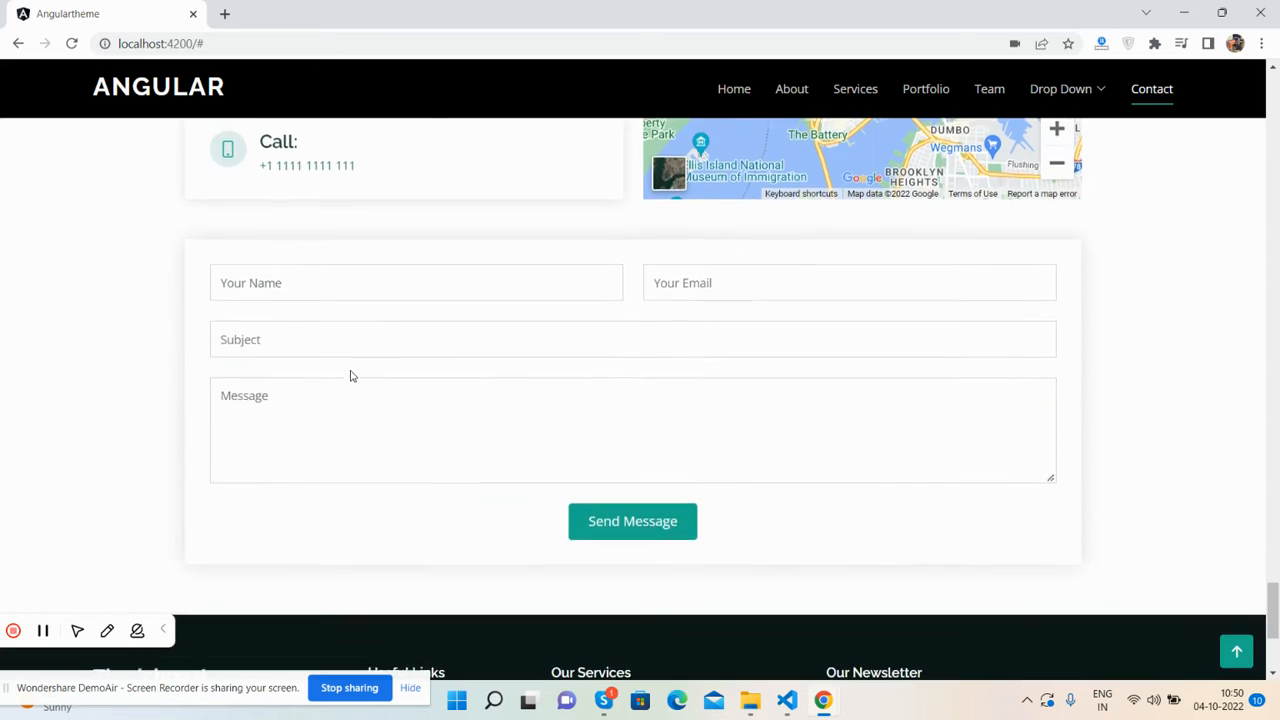
scroll("down", 3)
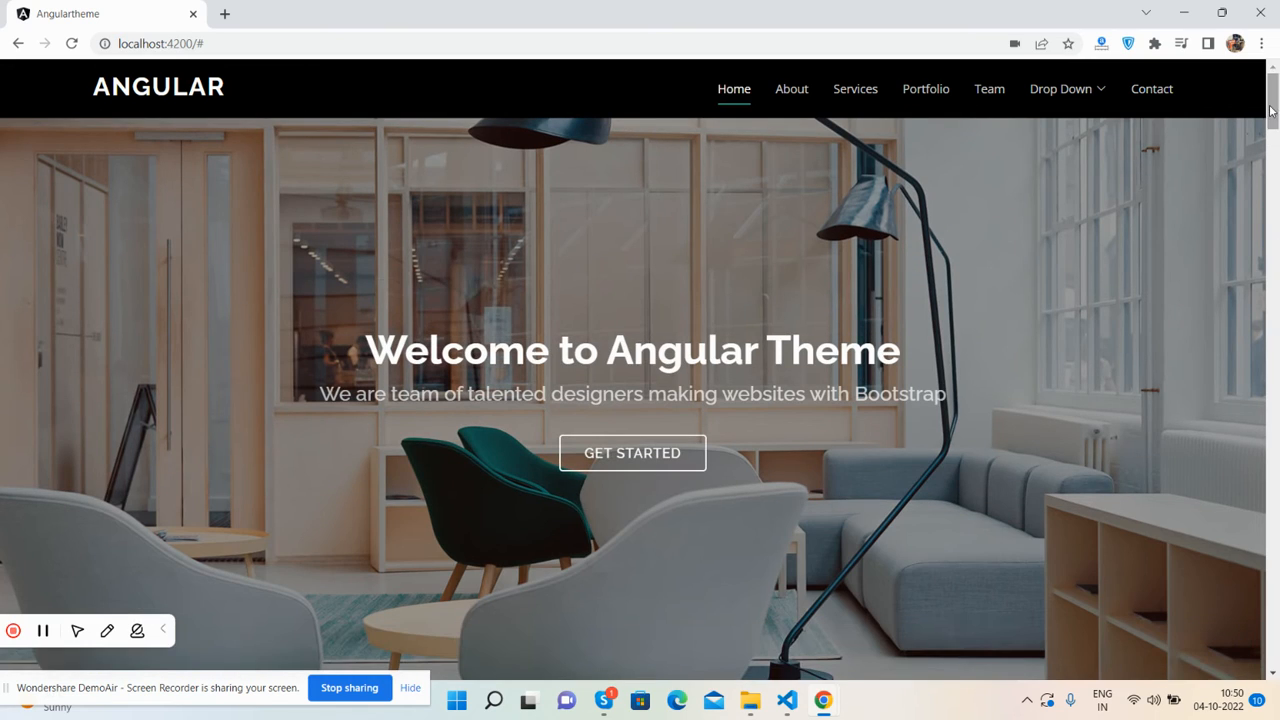
mouse_move(1134, 374)
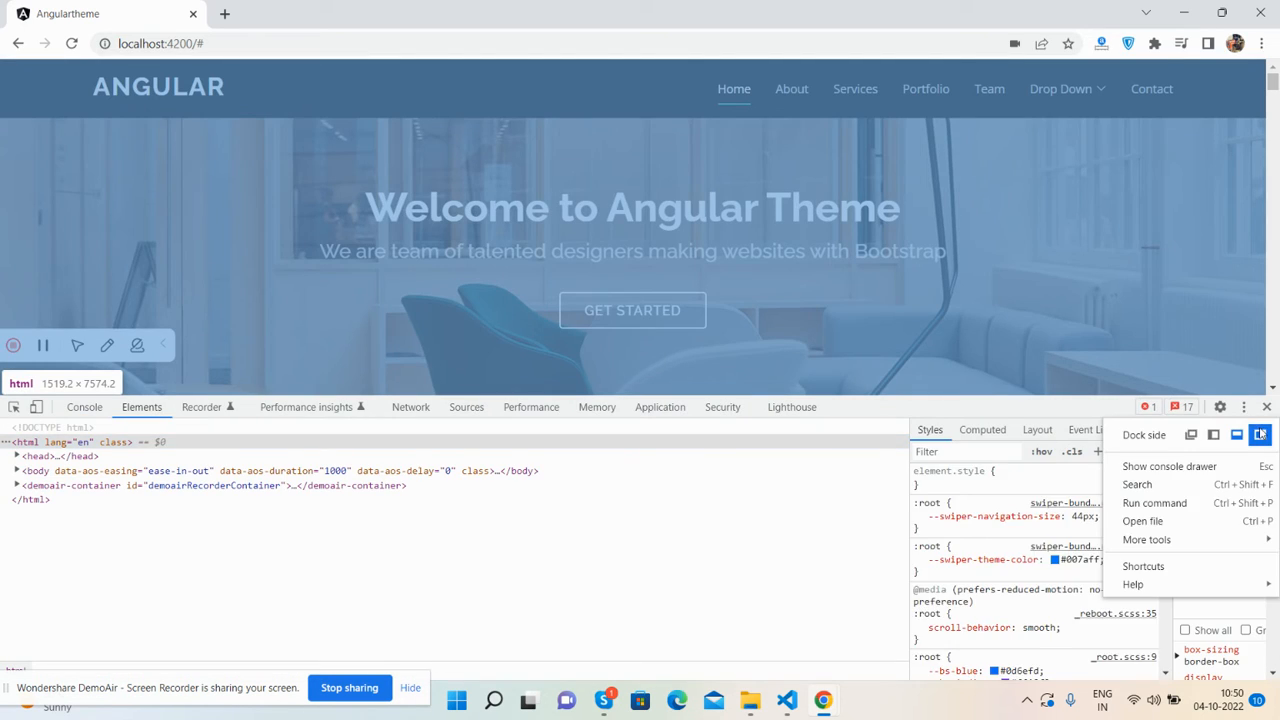
Dock DevTools on the right and scroll the site in the iPhone 12 Pro device preview.
left_click(1236, 434)
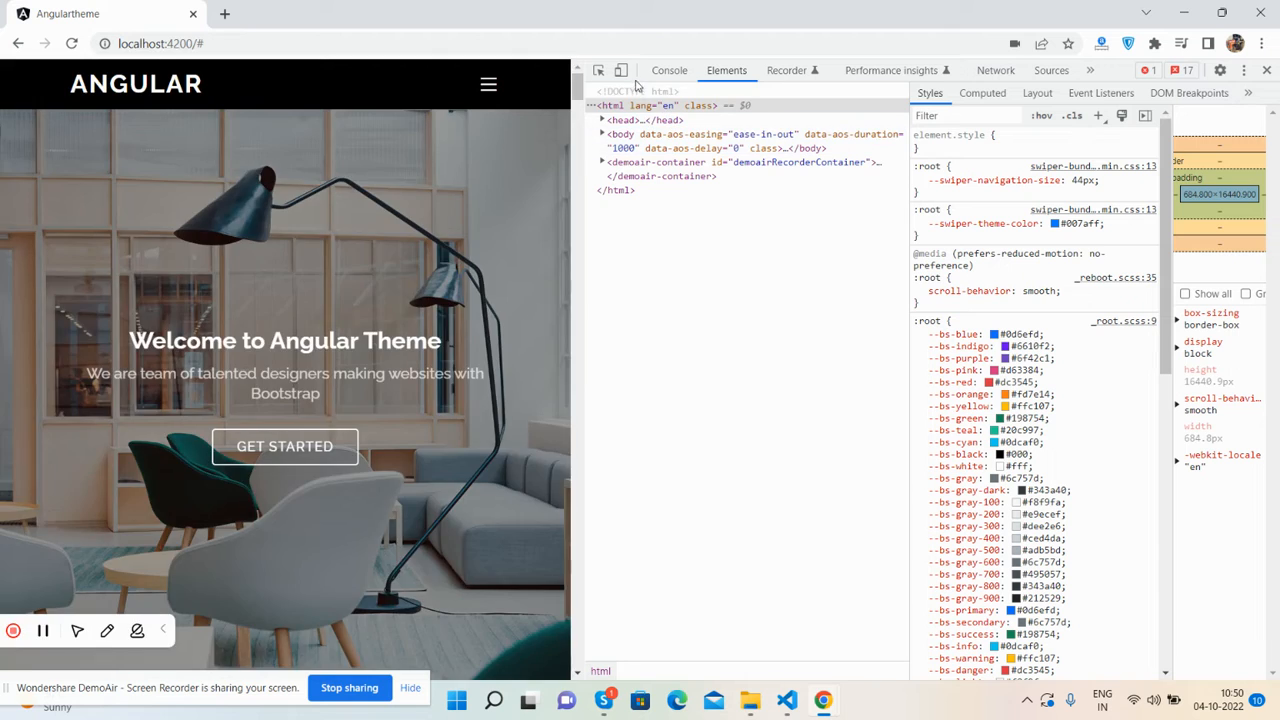
left_click(620, 70)
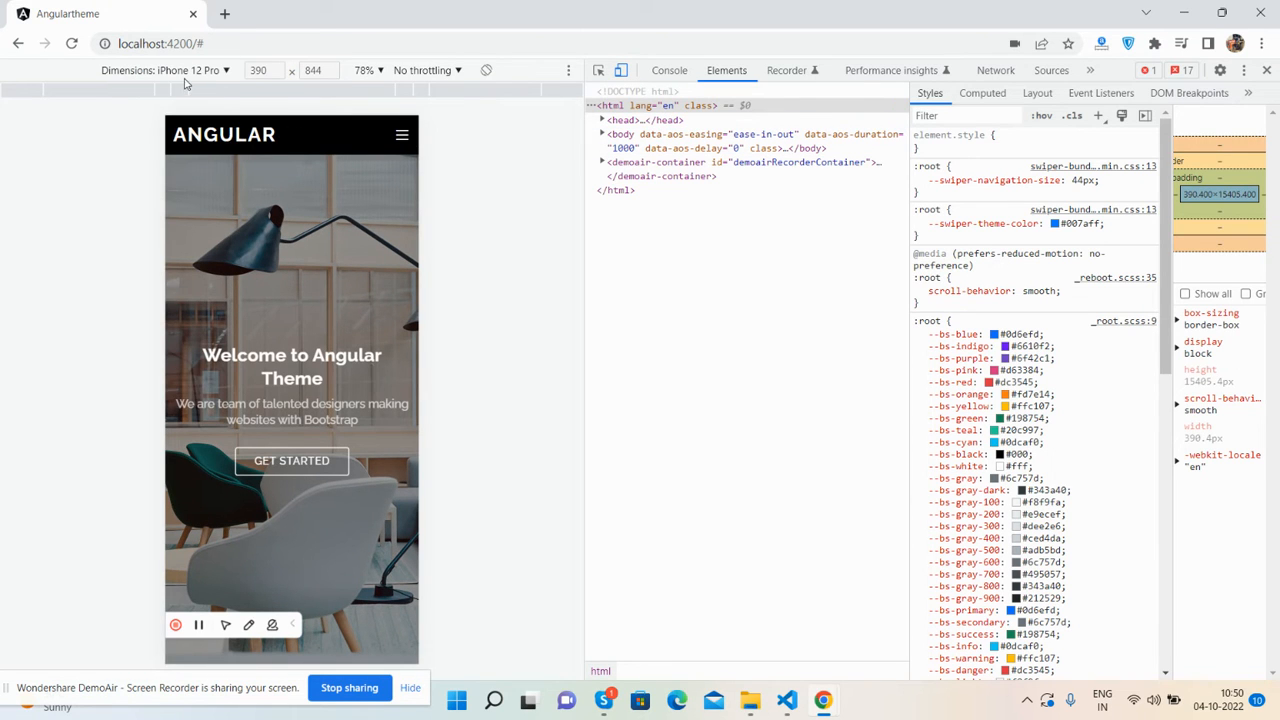
left_click(164, 70)
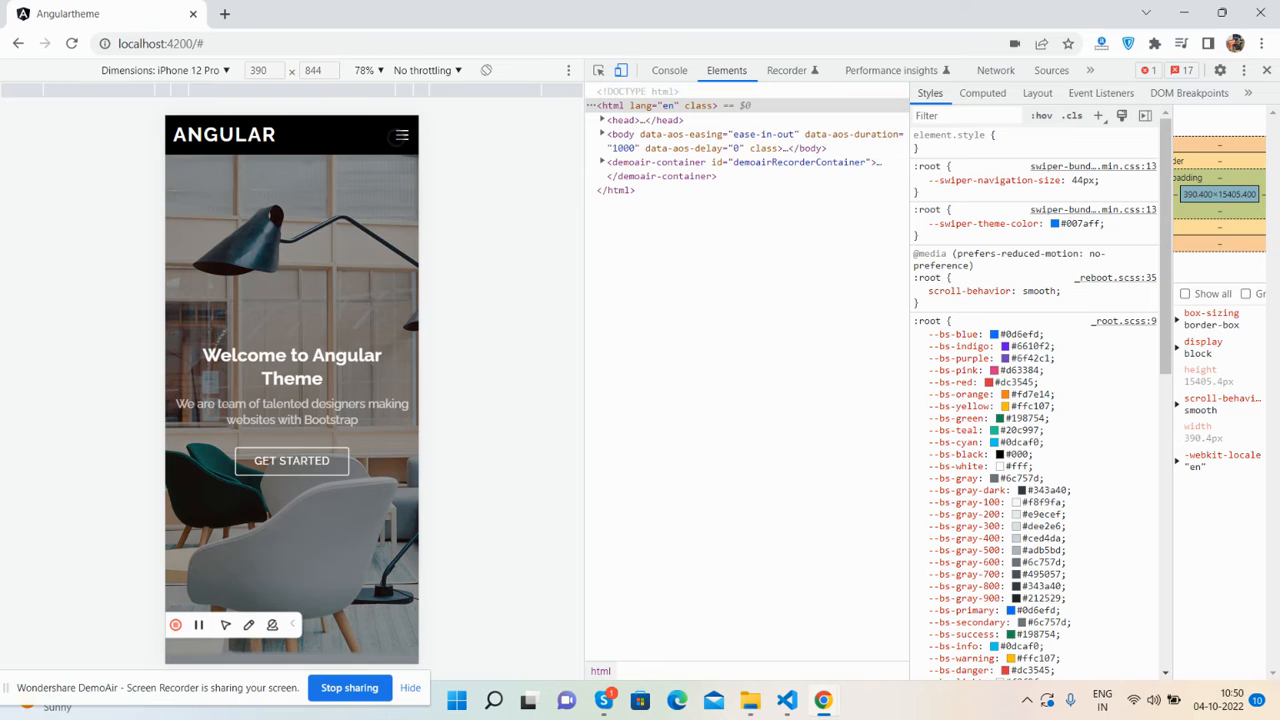
scroll("down", 3)
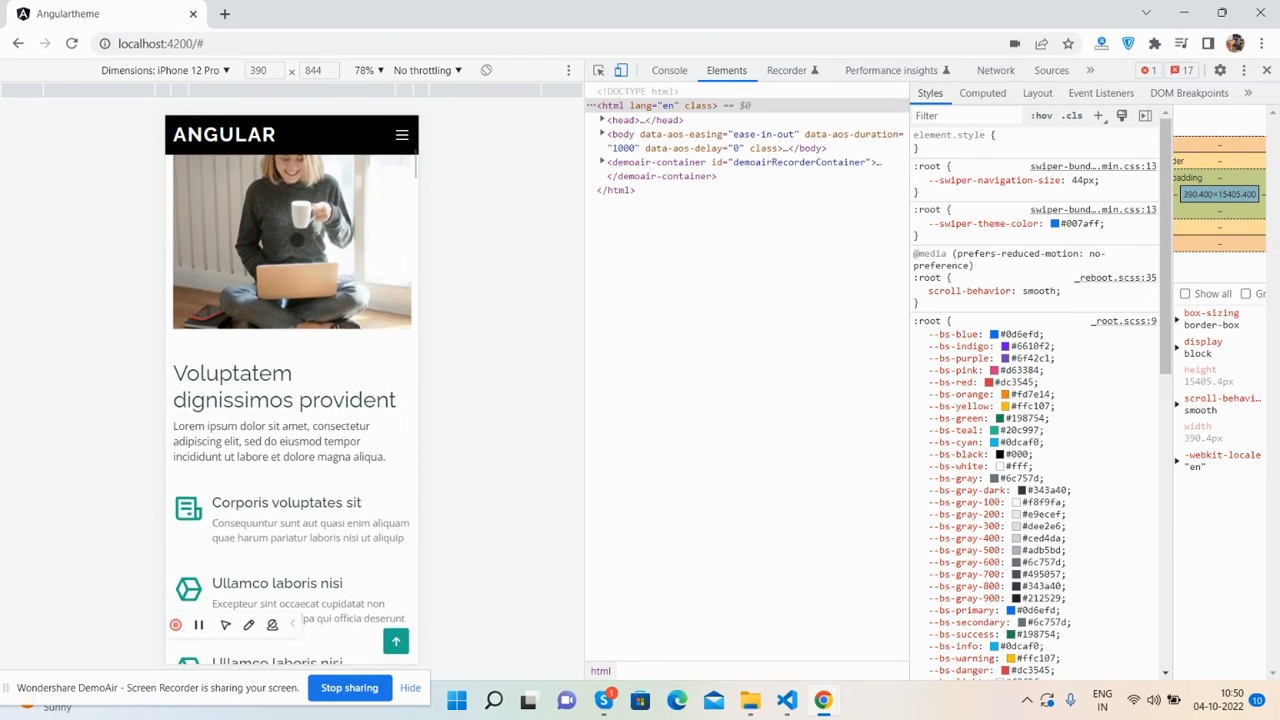
scroll("down", 3)
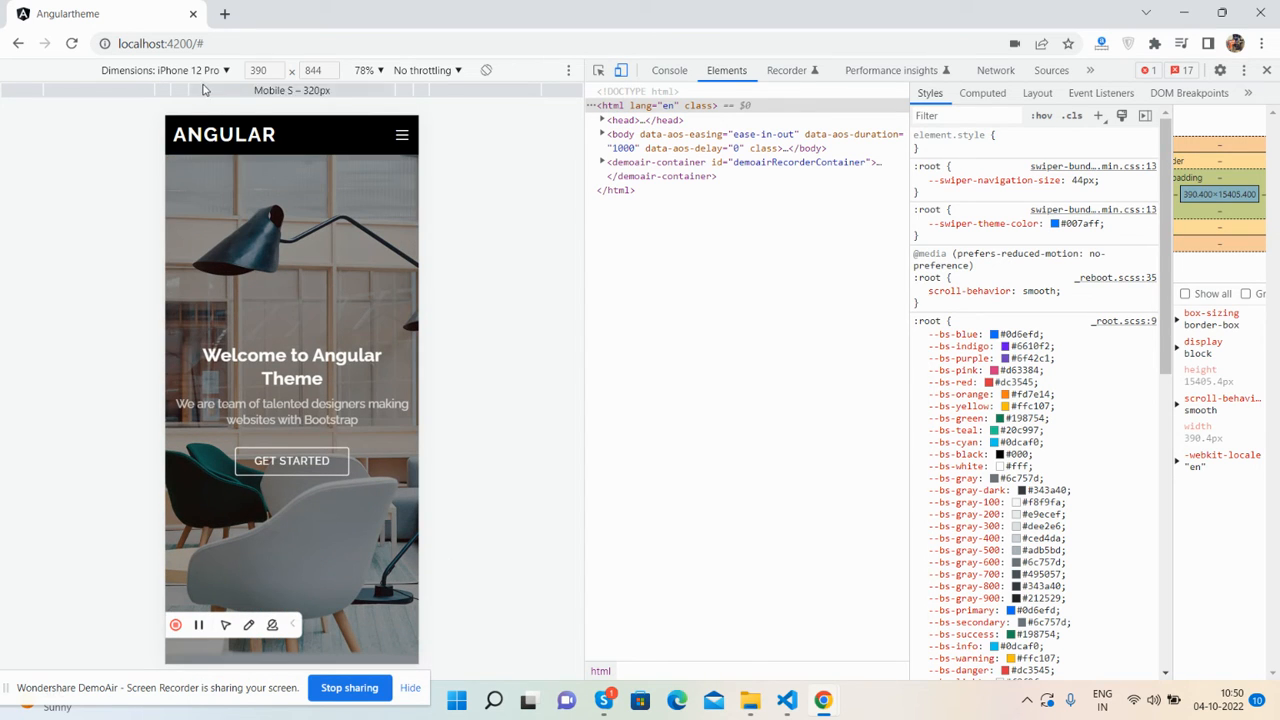
Preview the site at Samsung Galaxy S8+, iPad Mini and Surface Pro 7 sizes, then close DevTools.
left_click(160, 70)
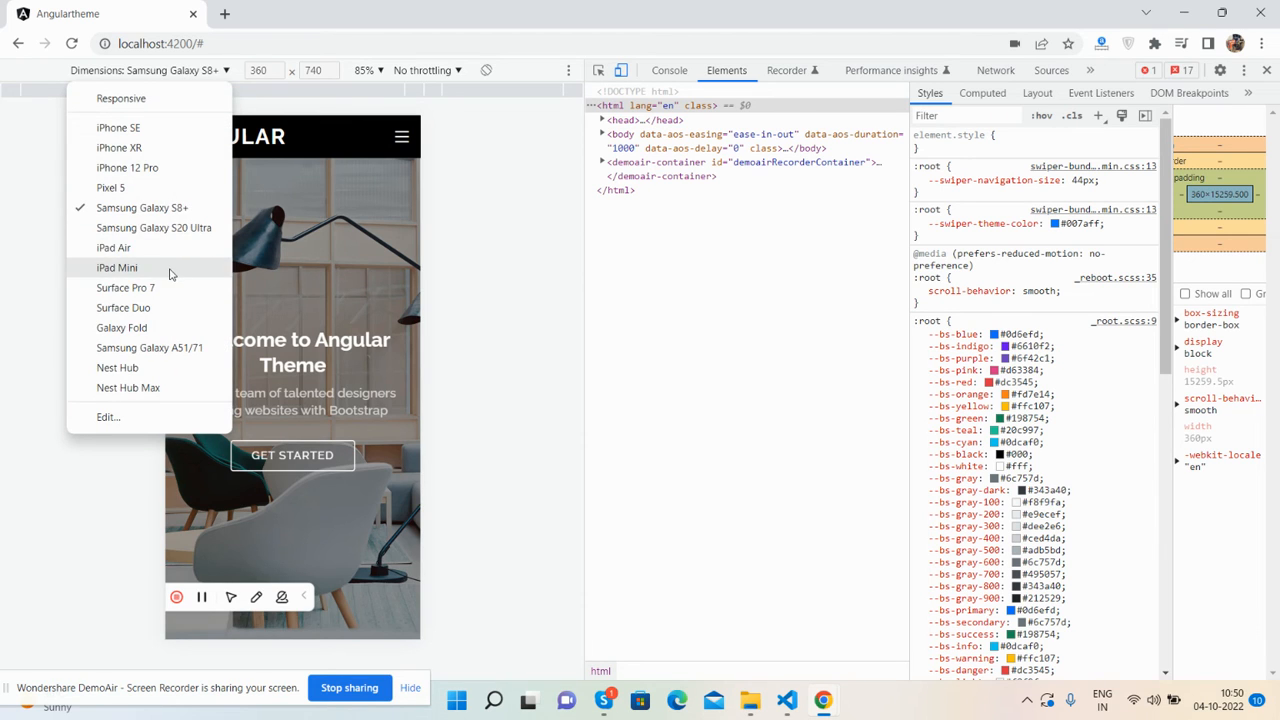
left_click(116, 268)
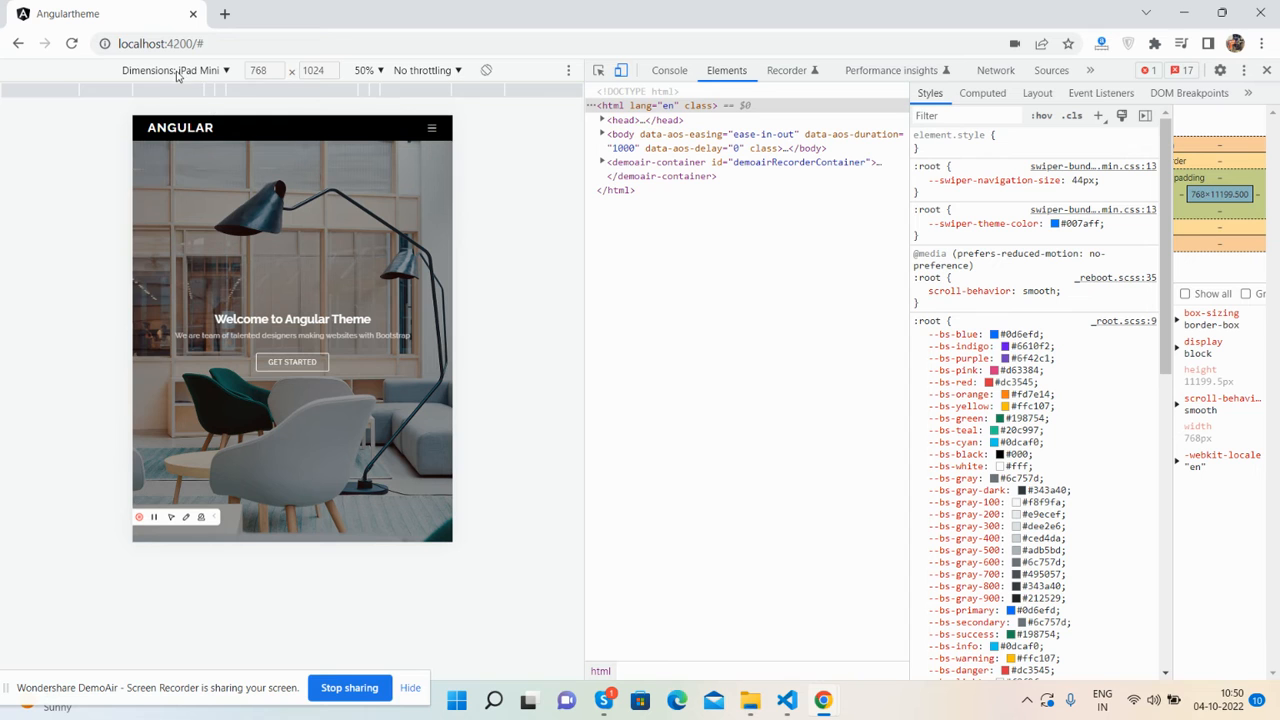
left_click(228, 70)
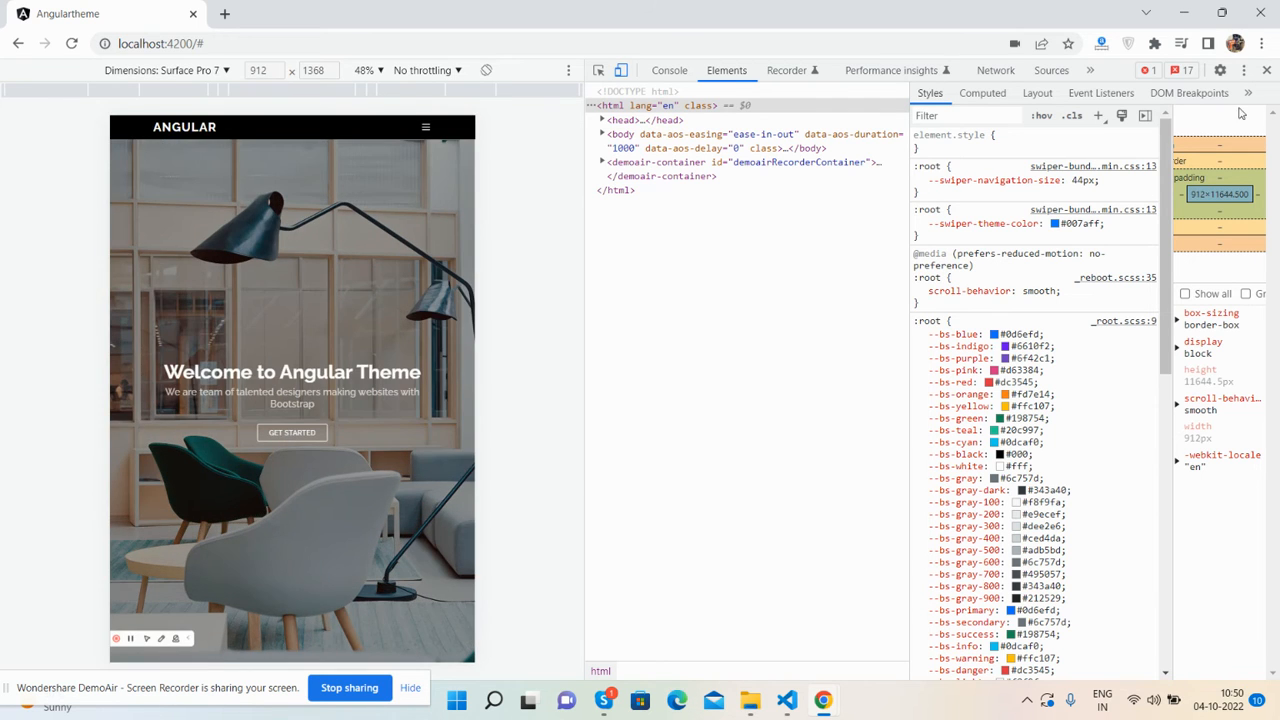
left_click(1266, 70)
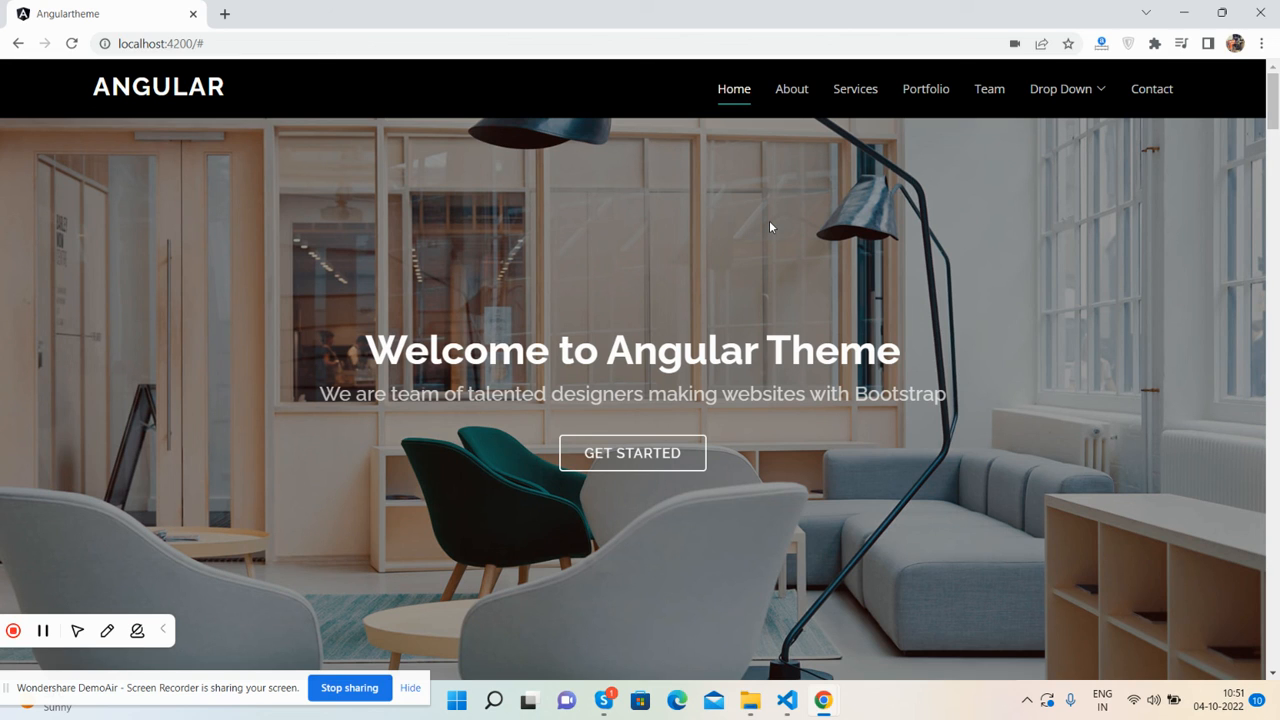
mouse_move(420, 512)
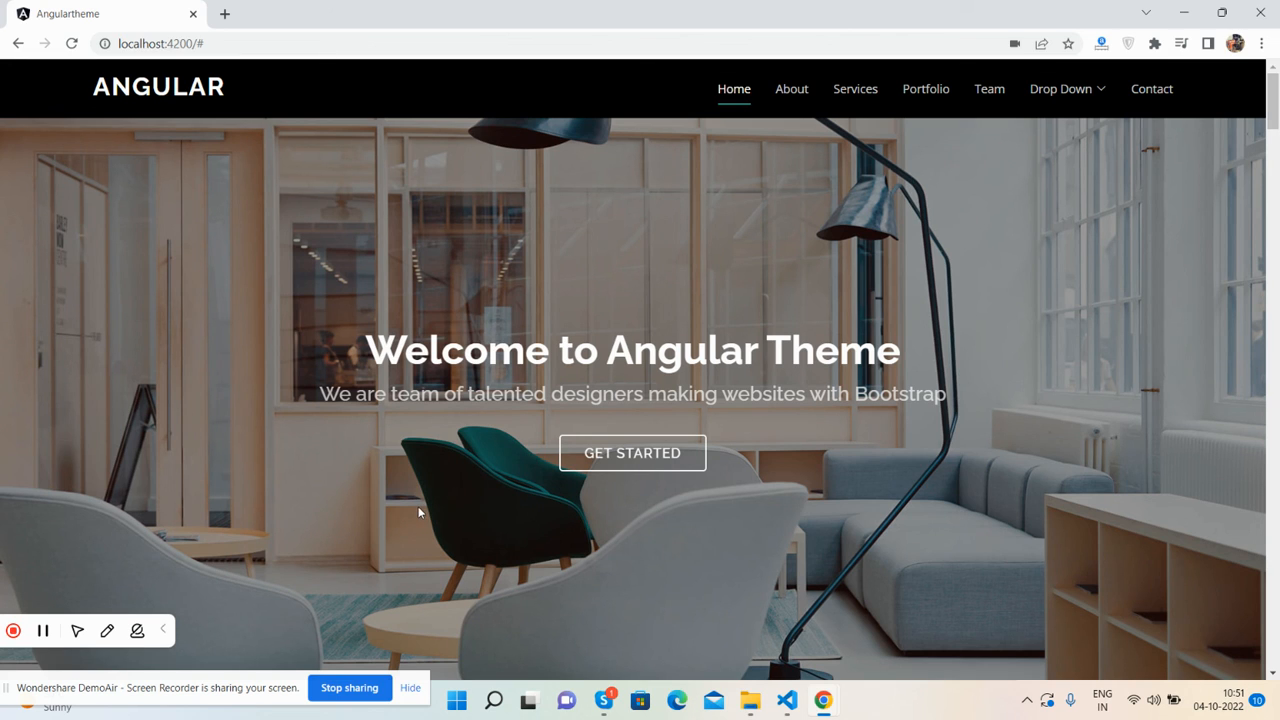